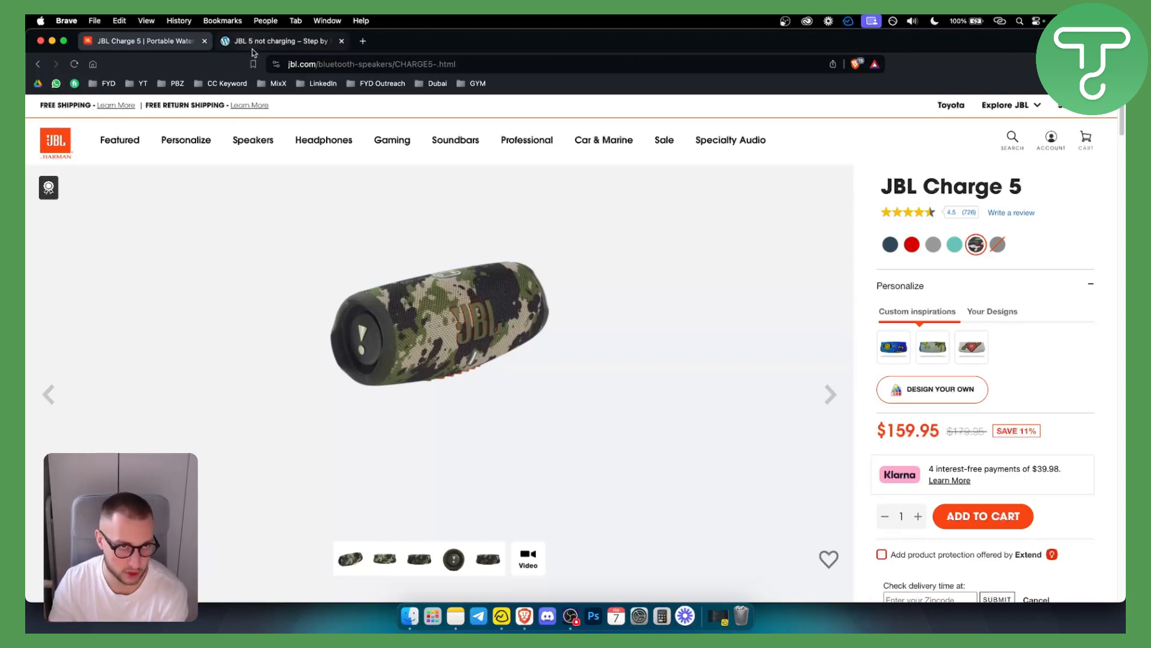
# Switch from the JBL Charge 5 product tab to the 'JBL 5 not charging' merelymusic article.
pyautogui.click(283, 41)
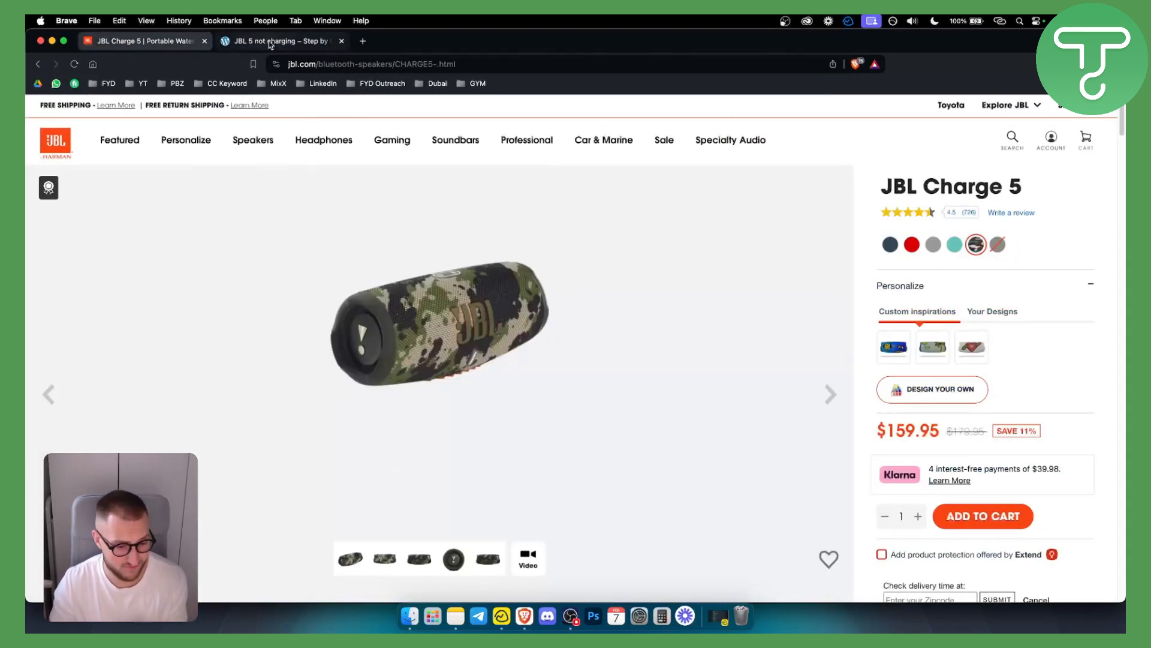
pyautogui.click(276, 41)
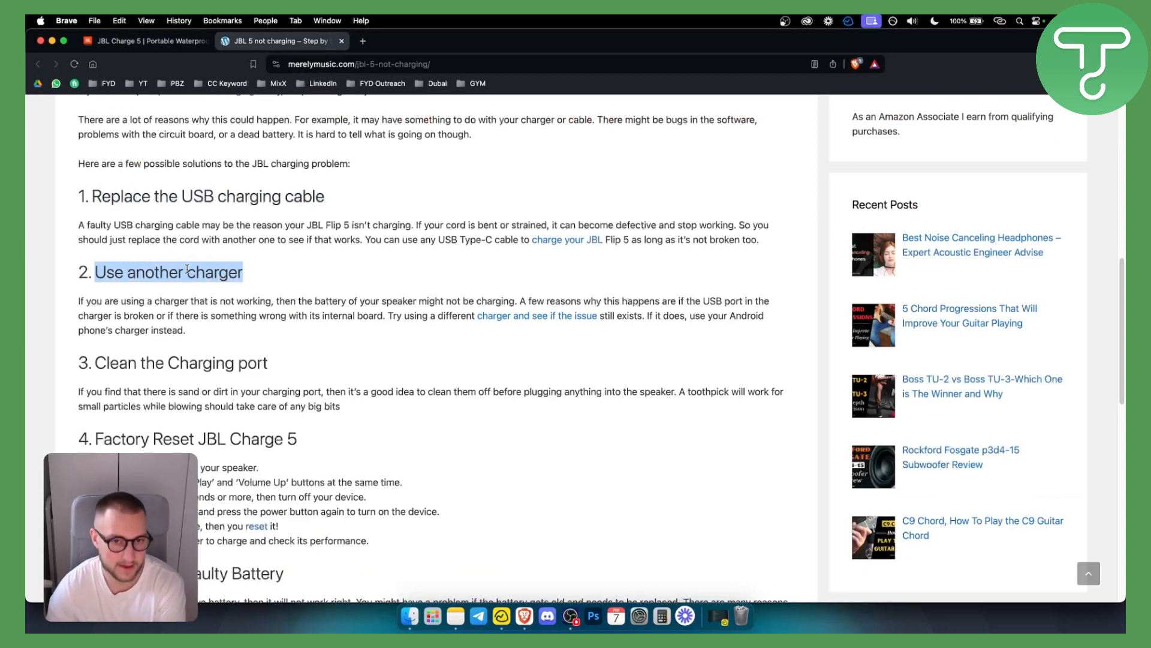
pyautogui.moveTo(653, 302)
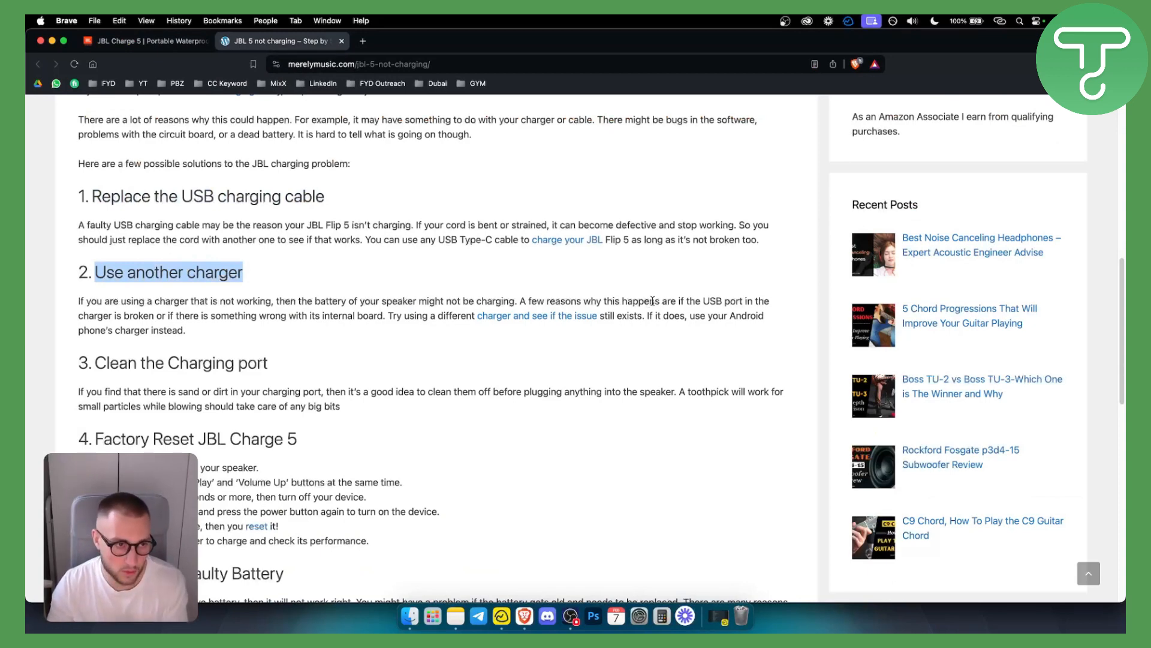
pyautogui.moveTo(641, 293)
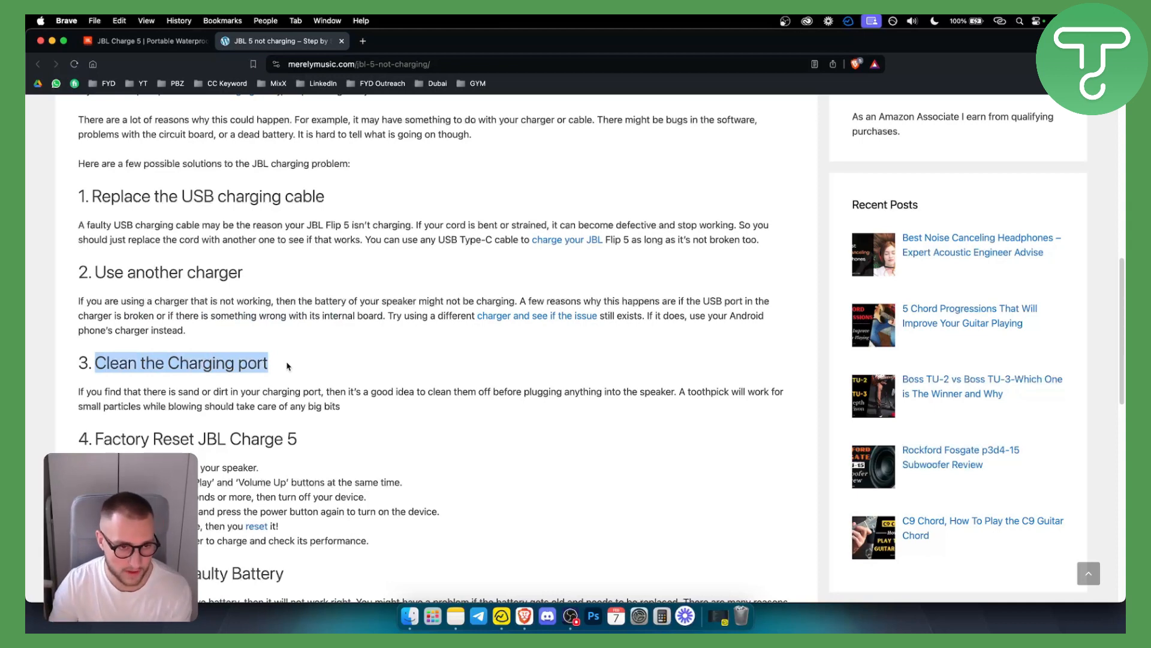
# Scroll down to the article's first charging fixes and the Clean the Charging port tip.
pyautogui.scroll(-3)
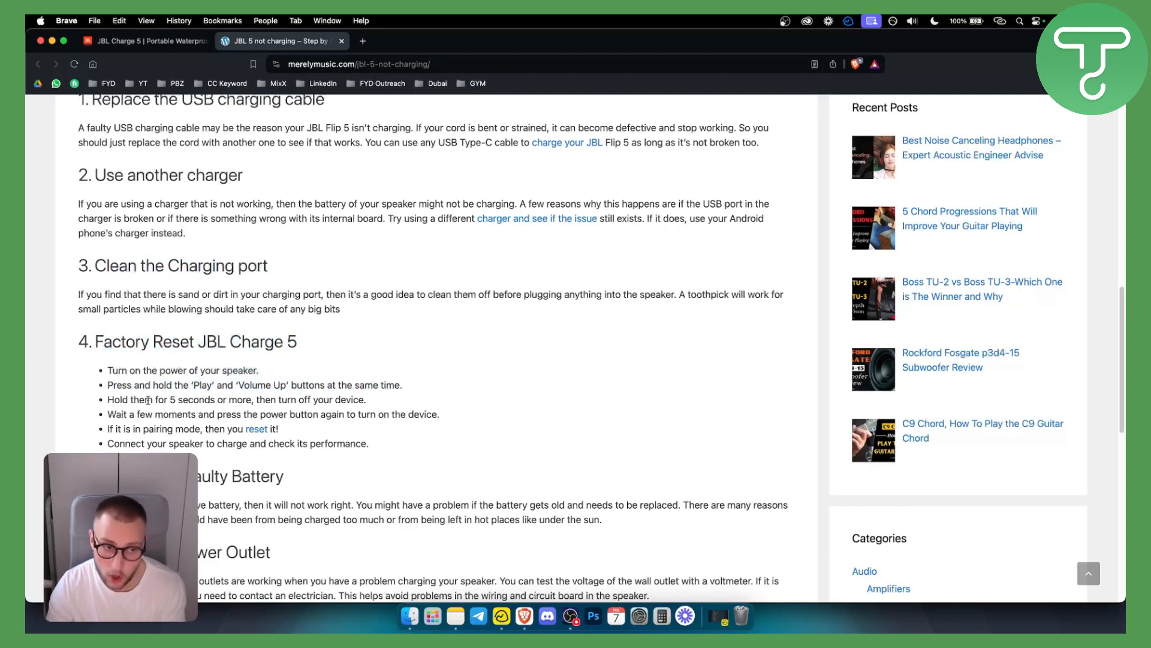
# Highlight the final Factory Reset step about charging the speaker and checking its performance.
pyautogui.moveTo(178, 399); pyautogui.dragTo(367, 400)
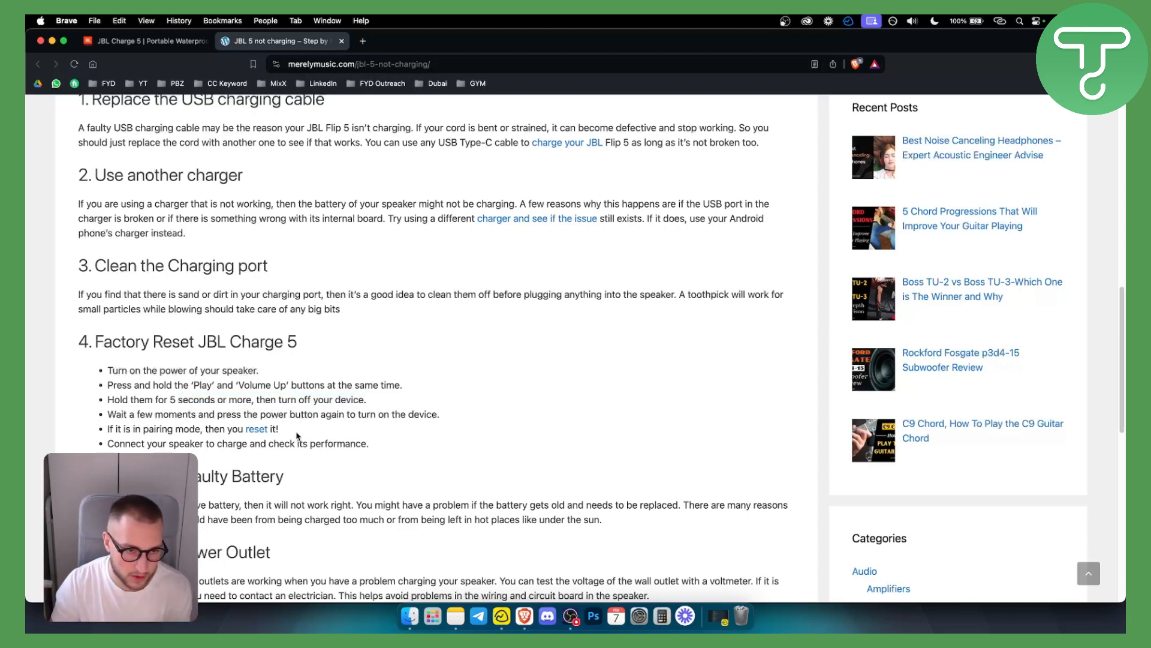
pyautogui.moveTo(146, 443); pyautogui.dragTo(223, 443)
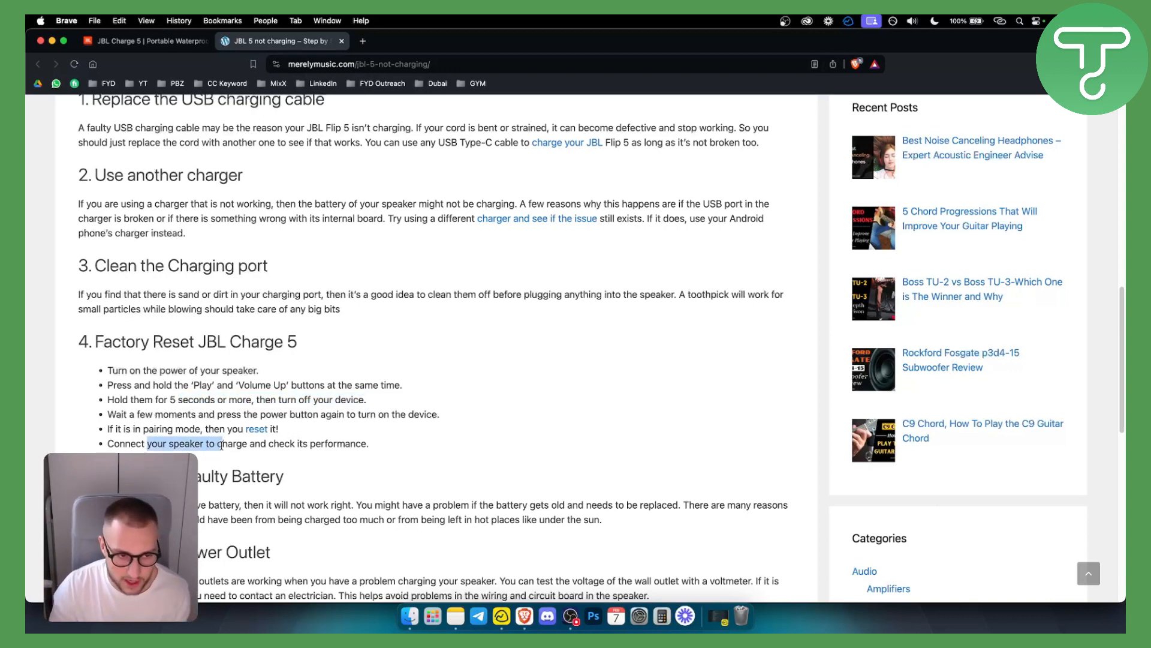
pyautogui.moveTo(150, 442); pyautogui.dragTo(368, 442)
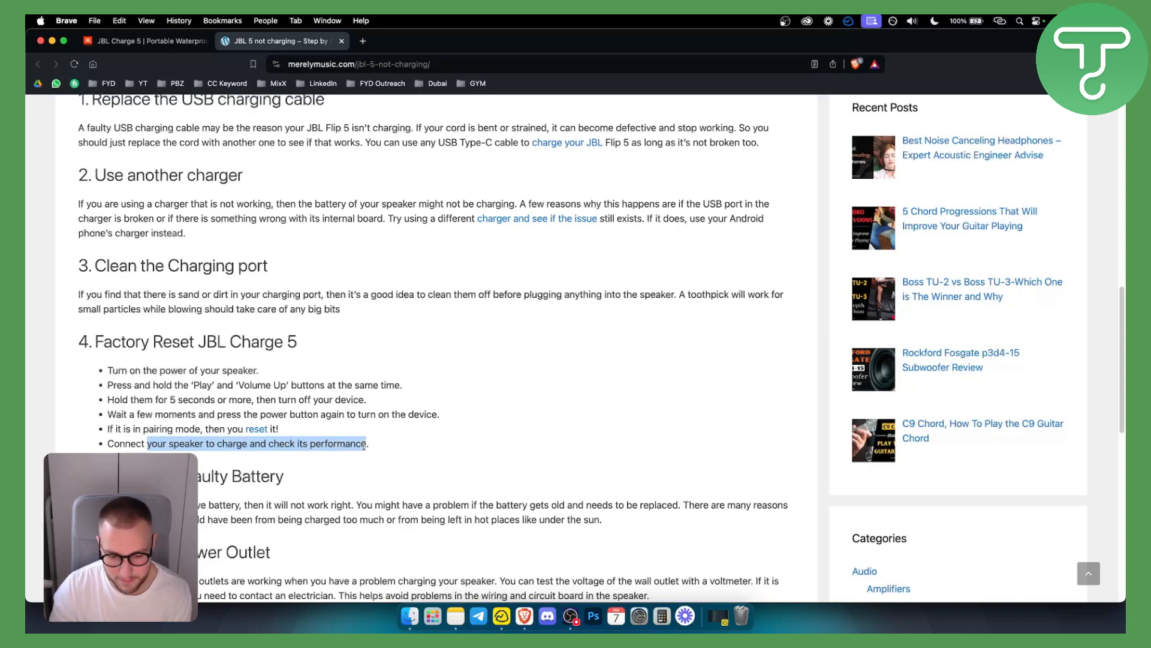
pyautogui.scroll(-3)
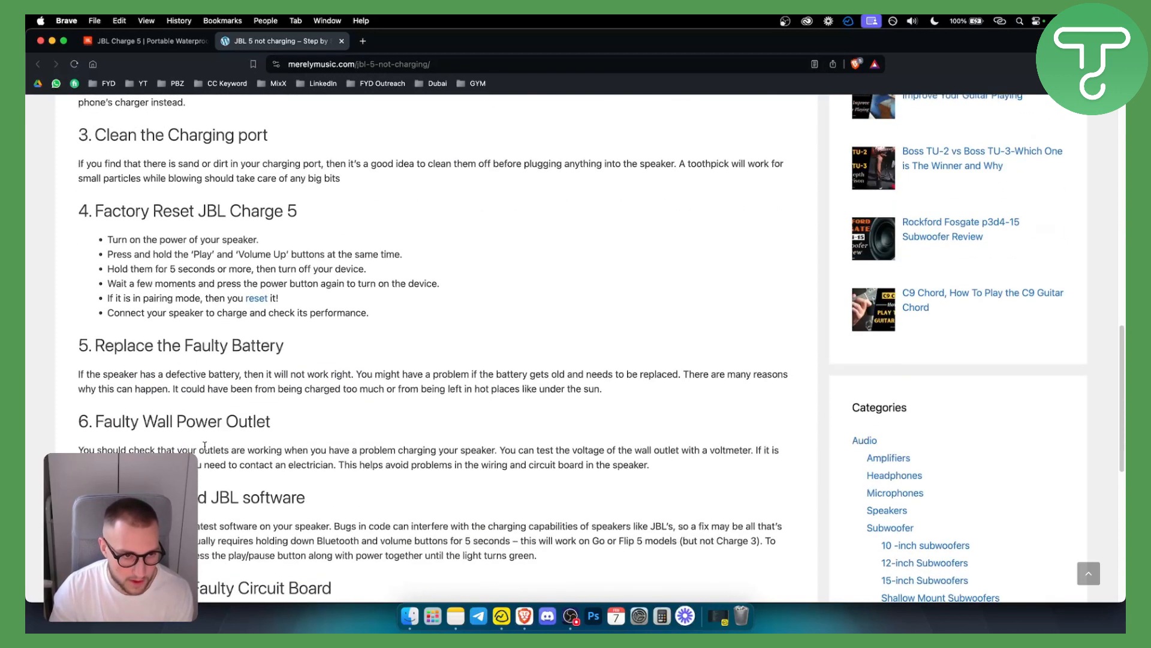
# Scroll through the remaining fixes and highlight the Repair JBL 5 Faulty Circuit Board heading.
pyautogui.scroll(-3)
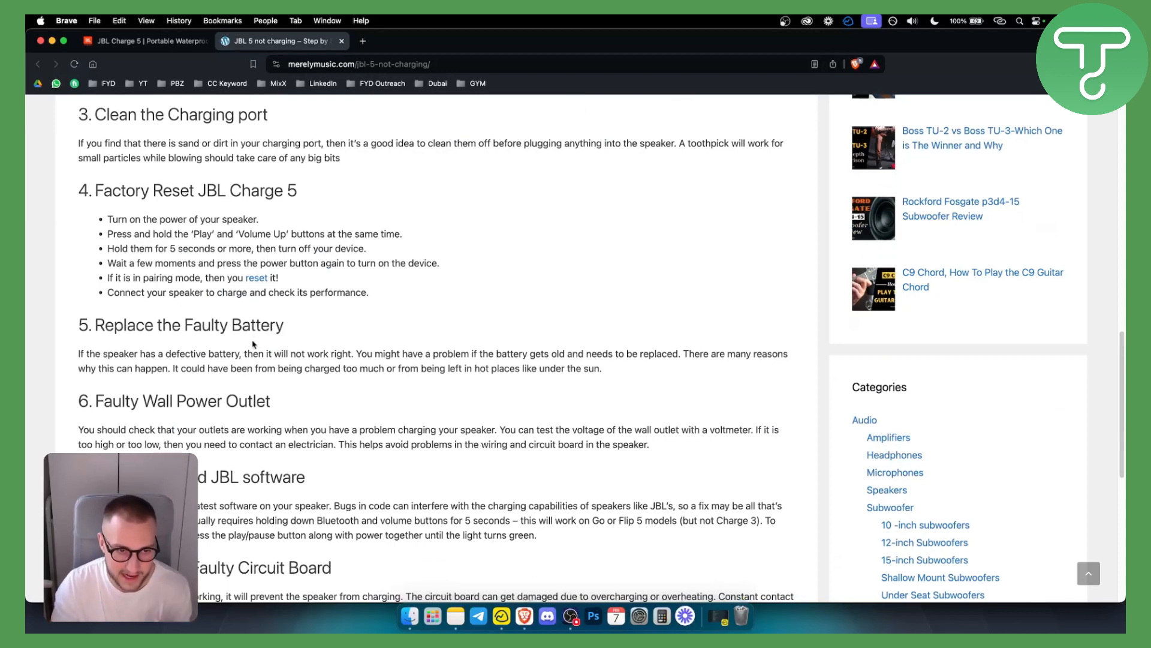
pyautogui.scroll(-3)
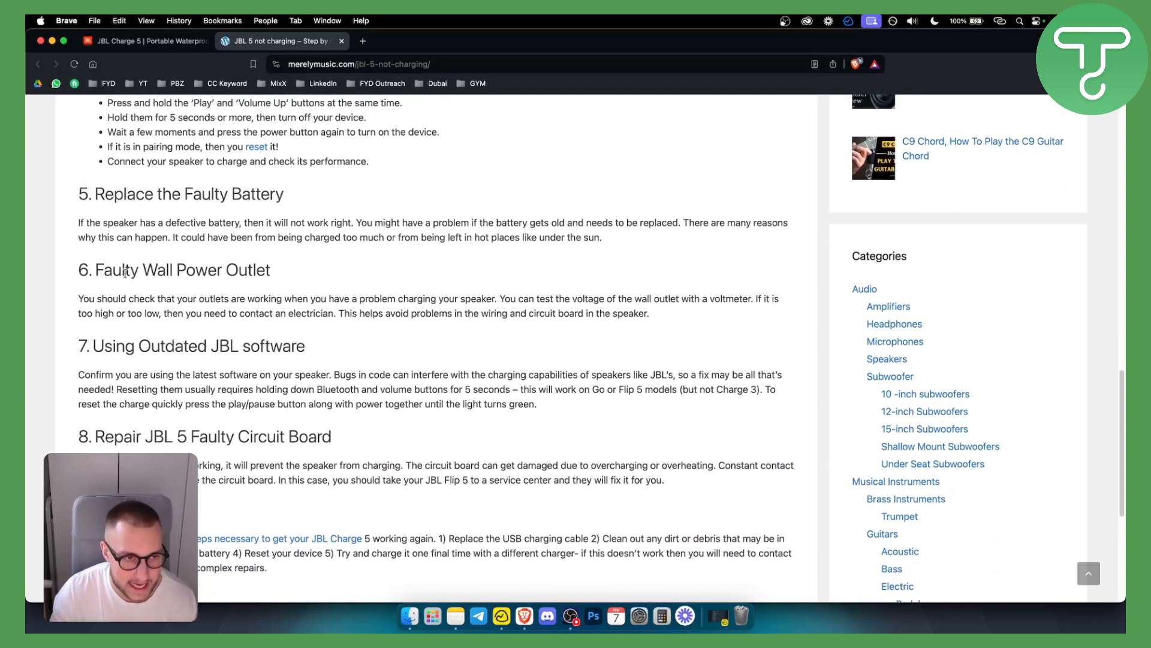
pyautogui.moveTo(96, 270); pyautogui.dragTo(270, 270)
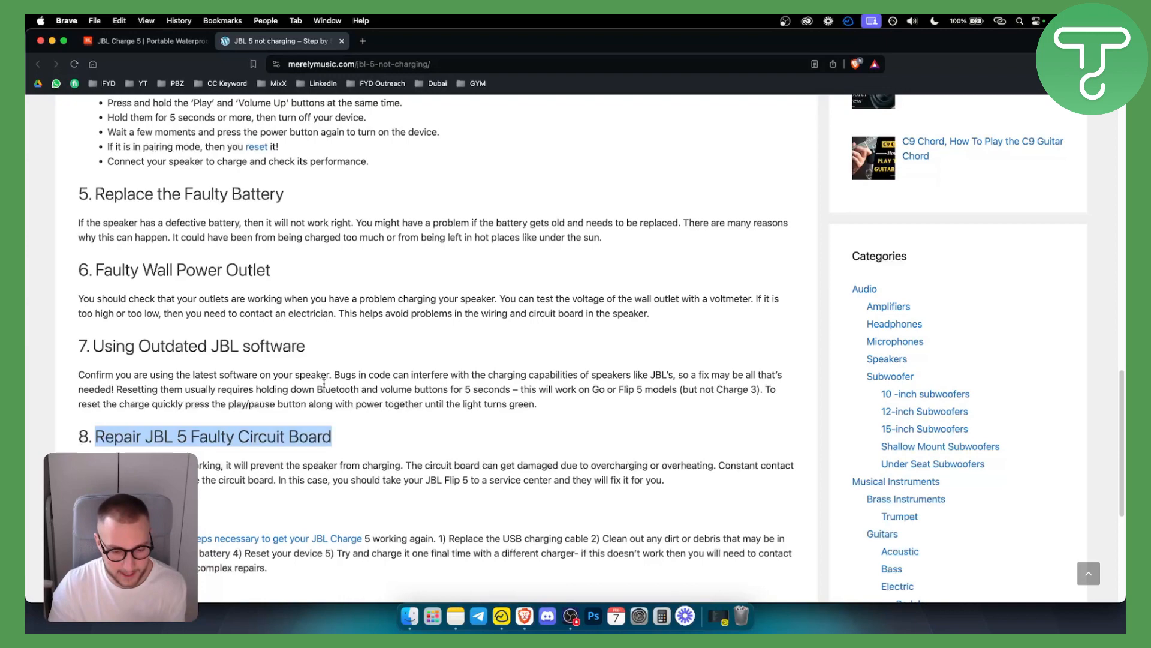
# Return to the JBL Charge 5 product page tab.
pyautogui.scroll(3)
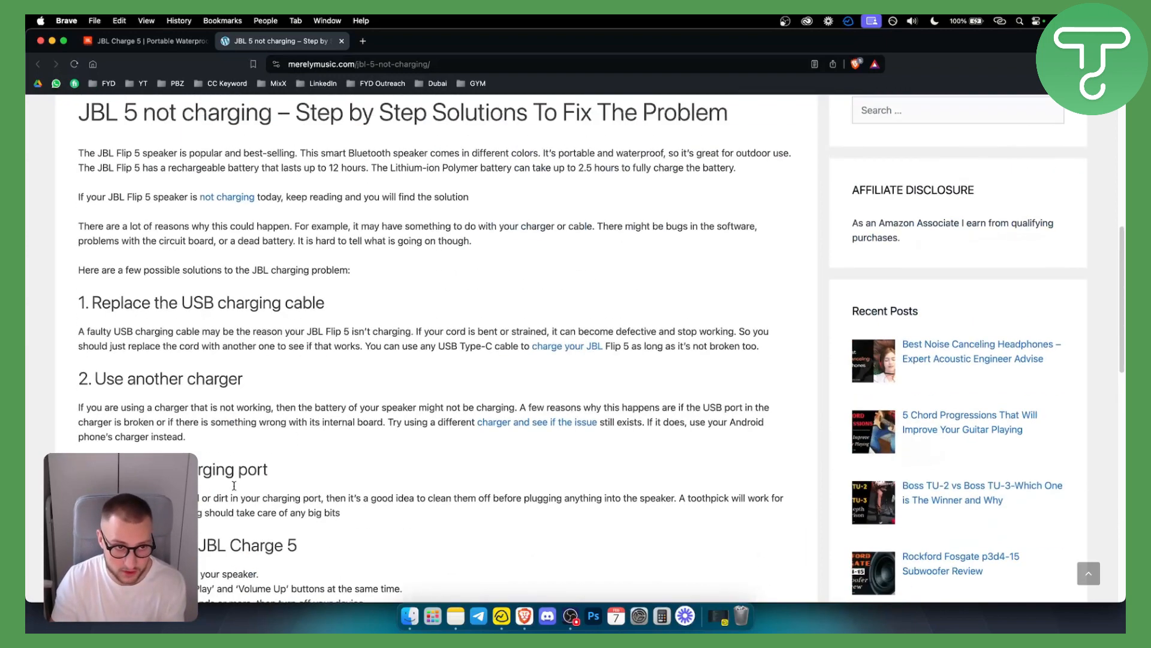
pyautogui.scroll(-3)
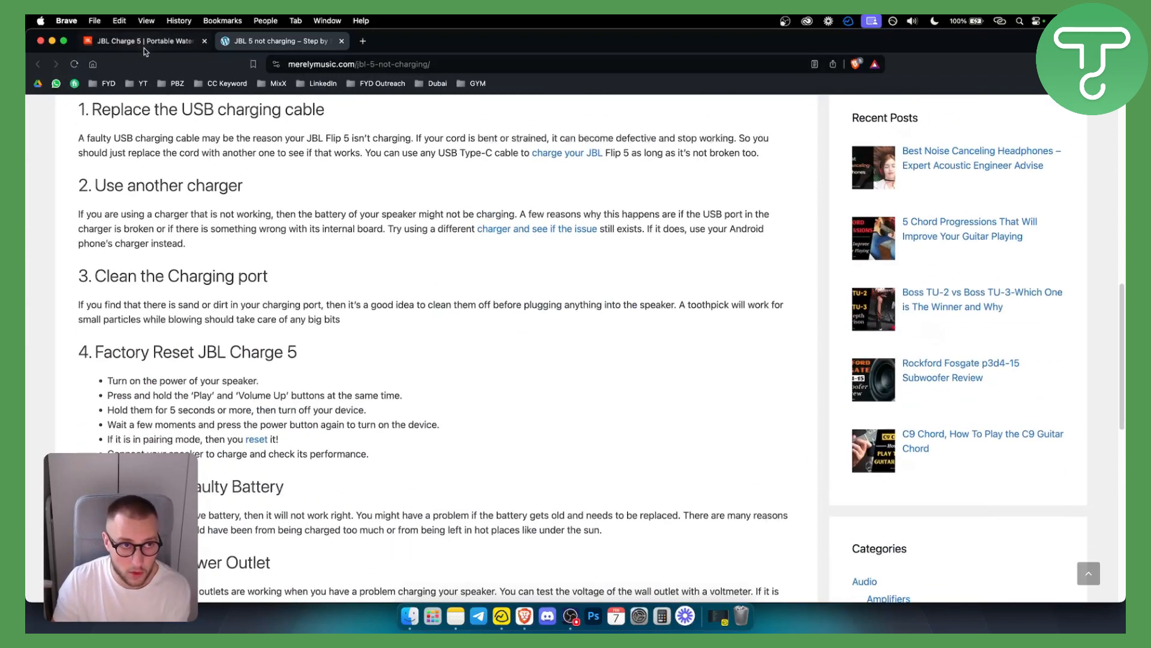
pyautogui.click(143, 42)
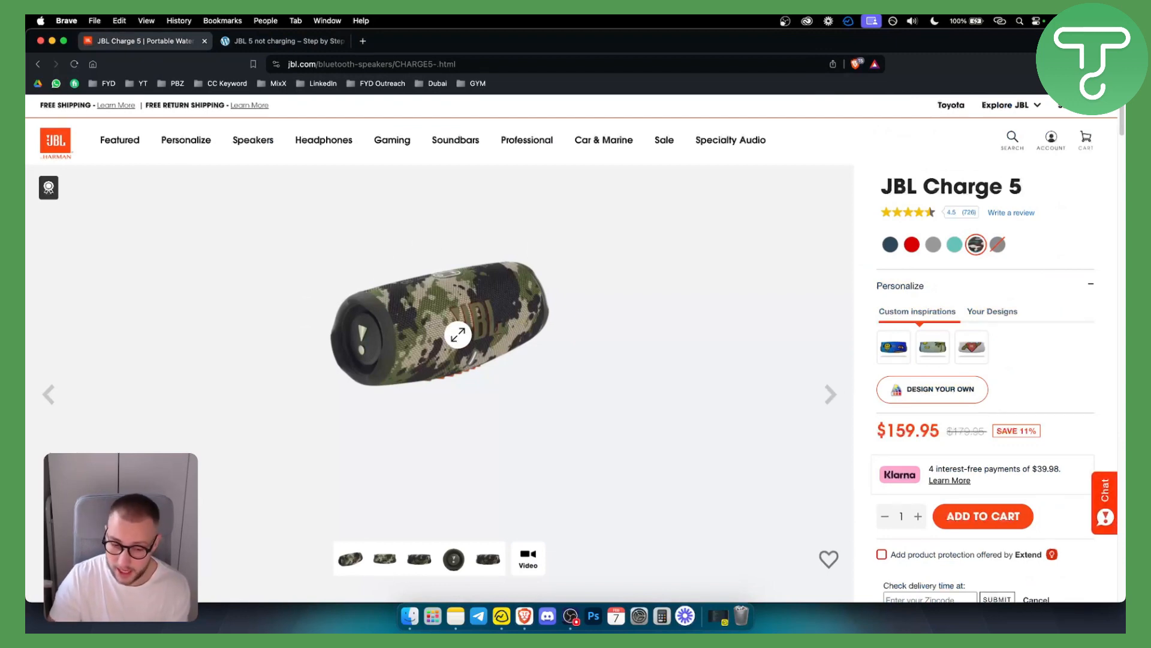